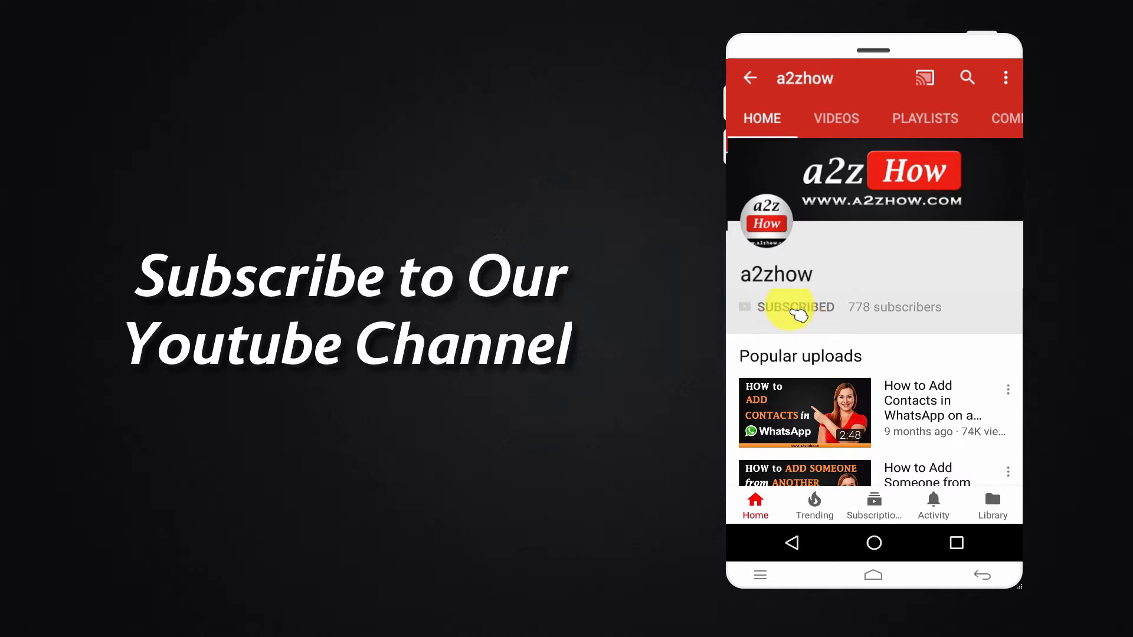
Step: Uncheck 'Lock the taskbar' in the taskbar's right-click menu
left_click(964, 308)
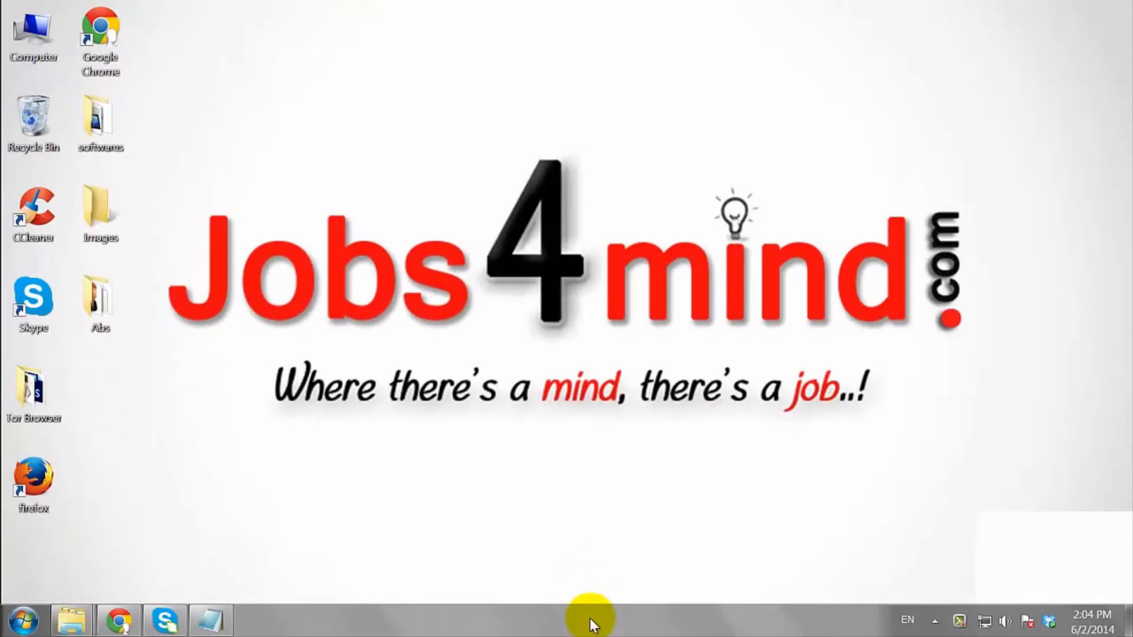
right_click(592, 620)
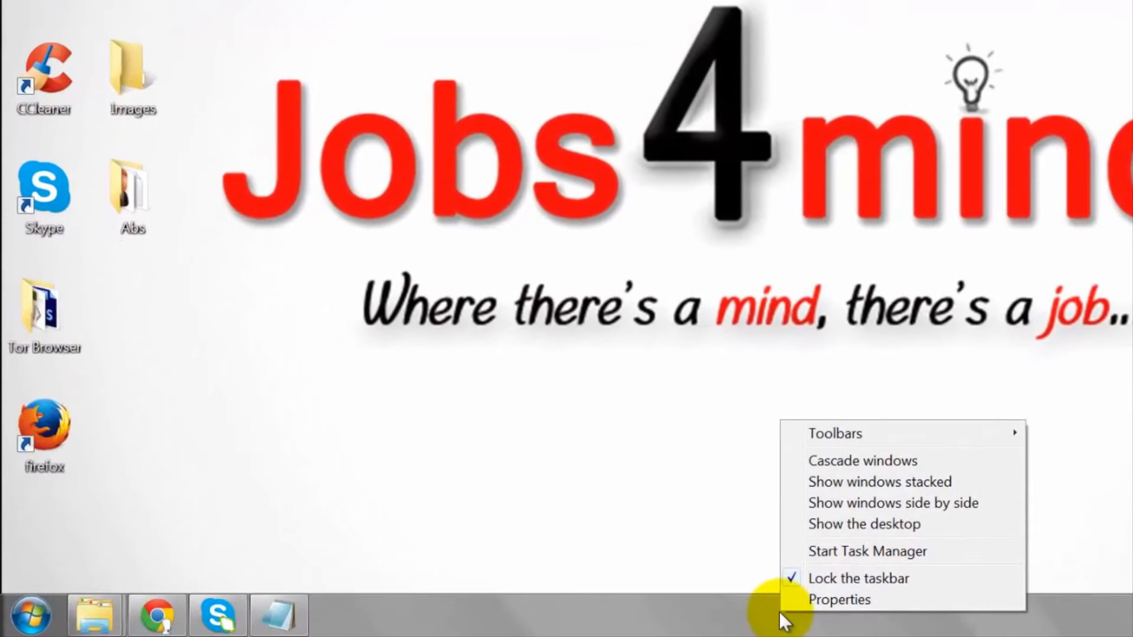
mouse_move(884, 588)
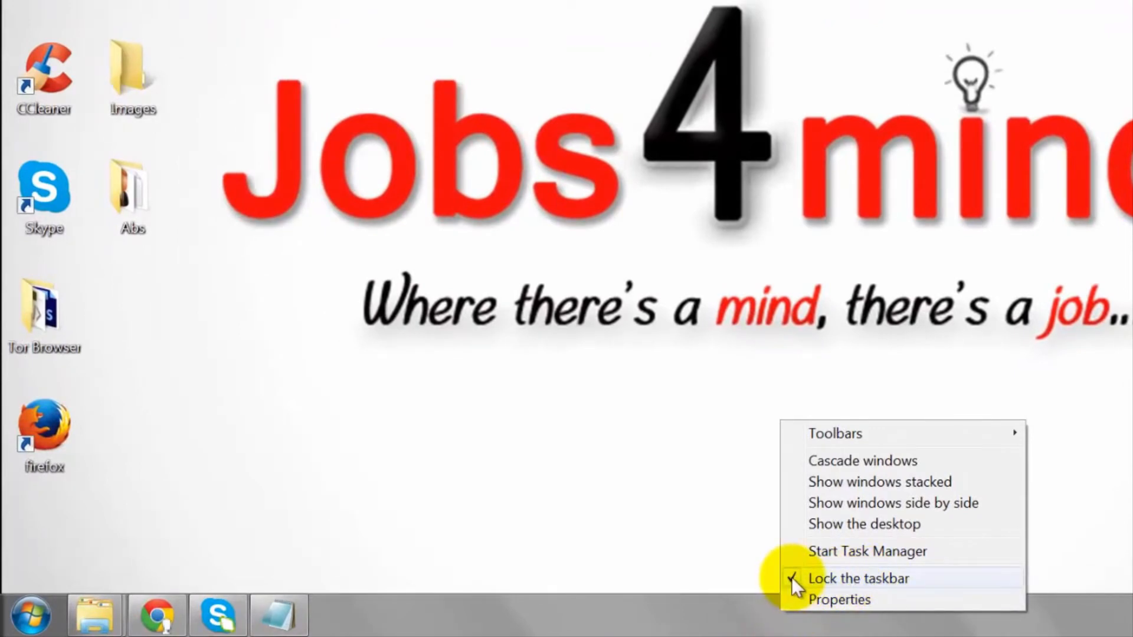
left_click(861, 579)
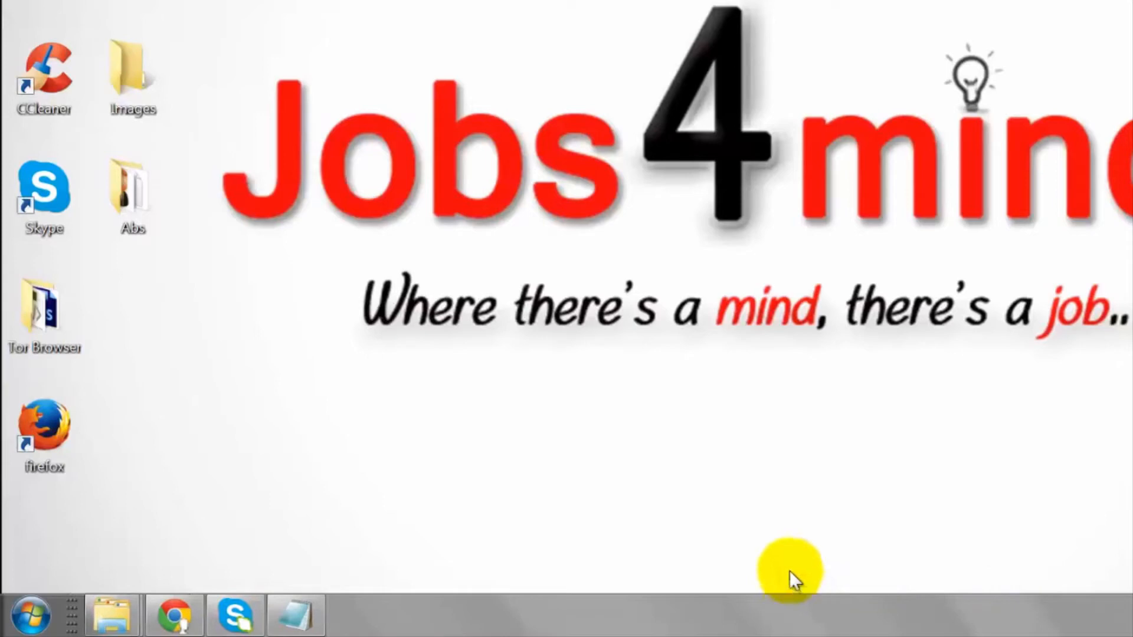
mouse_move(762, 598)
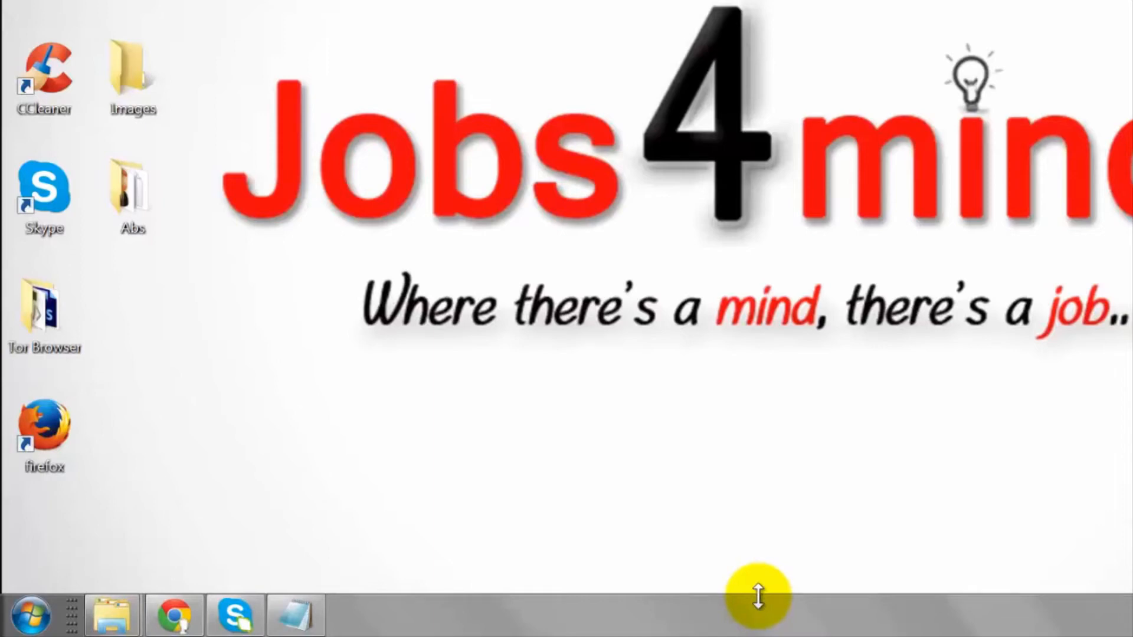
Step: Drag the taskbar's top edge up about 120 pixels to show two rows
left_click_drag(756, 596, 753, 526)
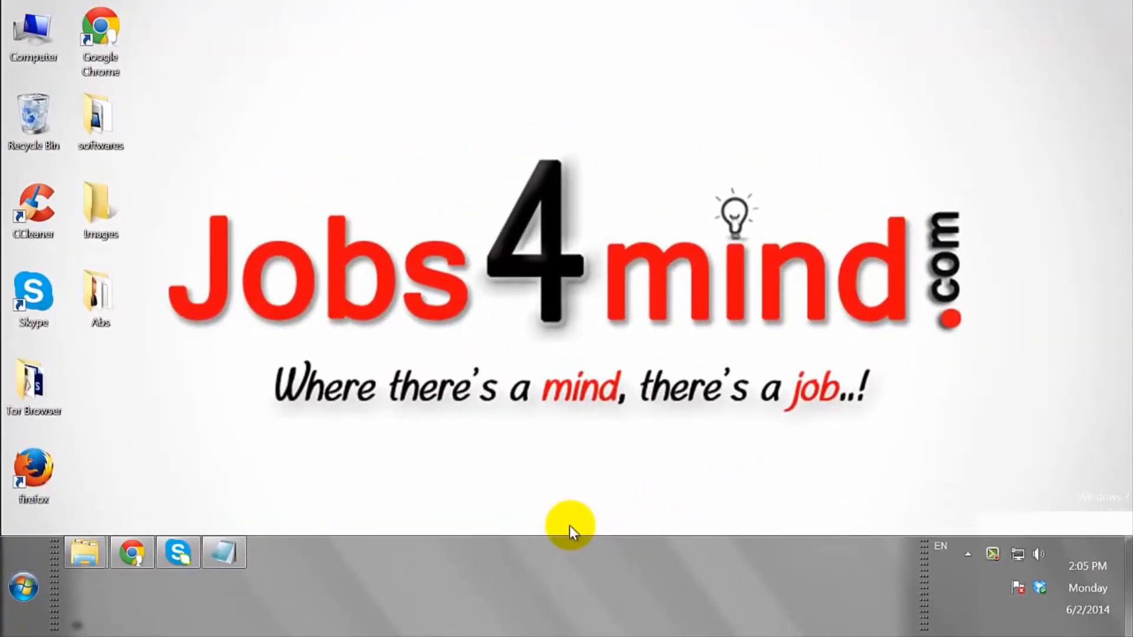
mouse_move(571, 468)
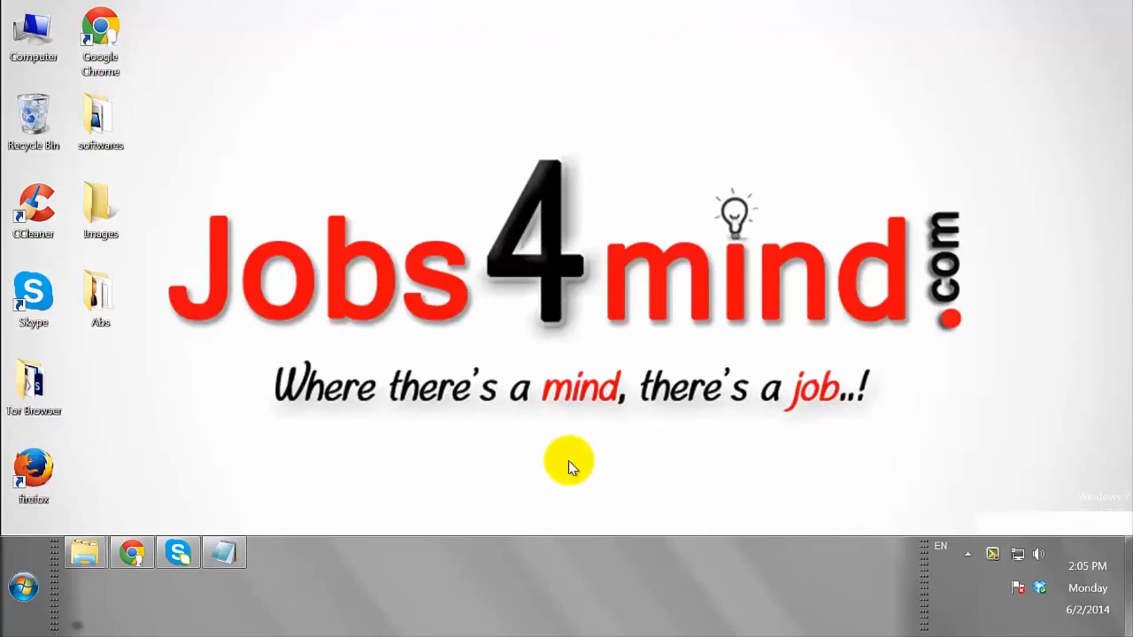
mouse_move(546, 573)
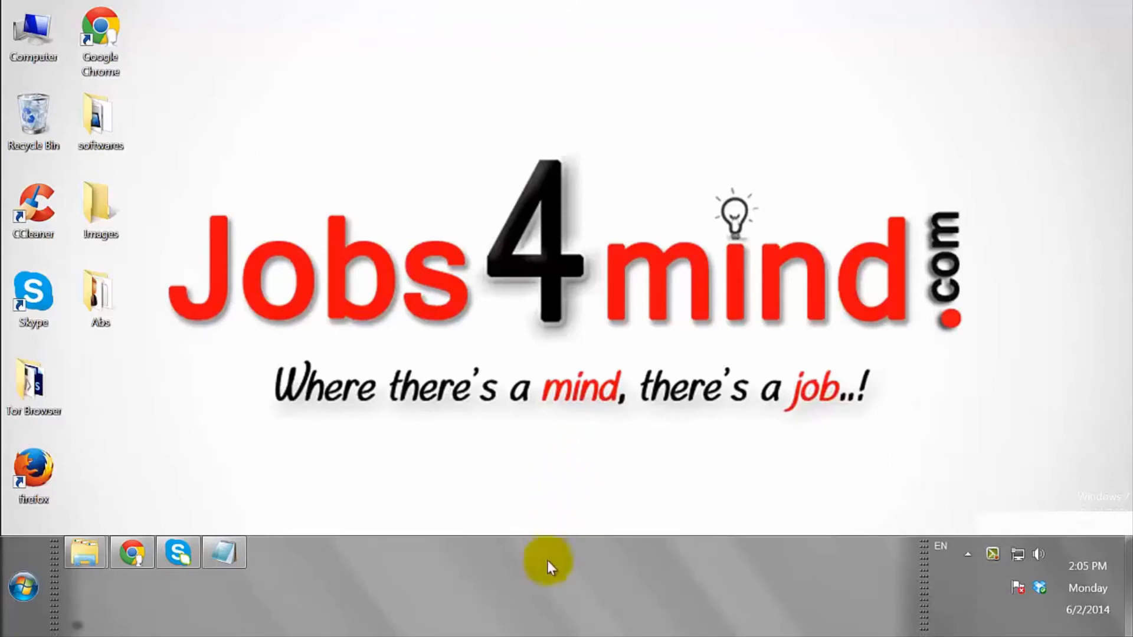
Step: Right-click the enlarged taskbar to reach the 'Lock the taskbar' option
right_click(548, 568)
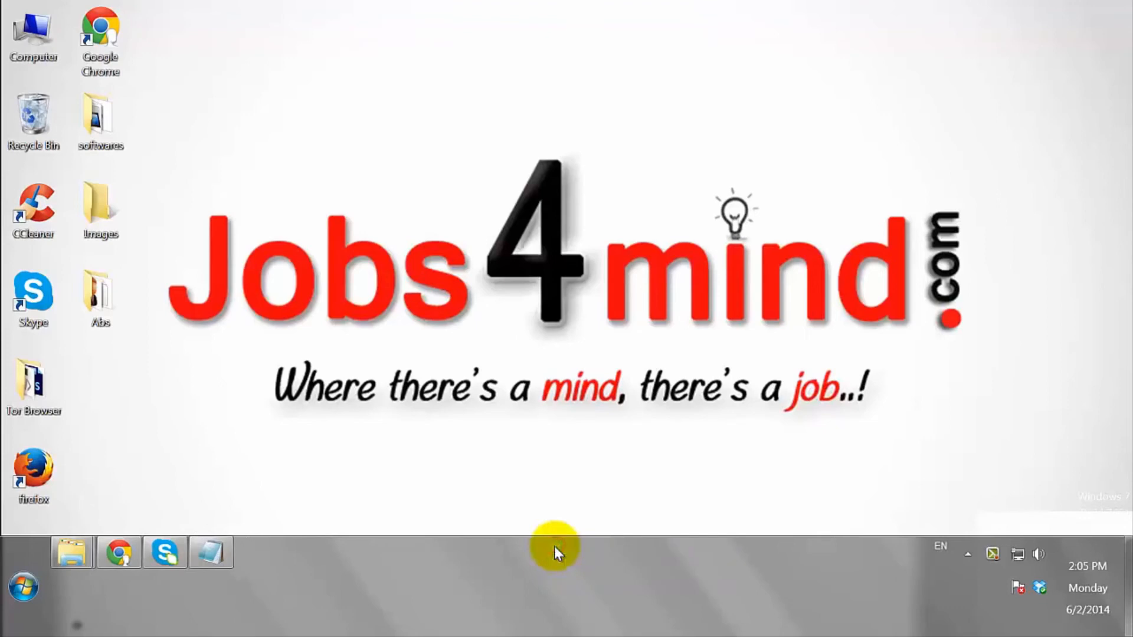
mouse_move(542, 450)
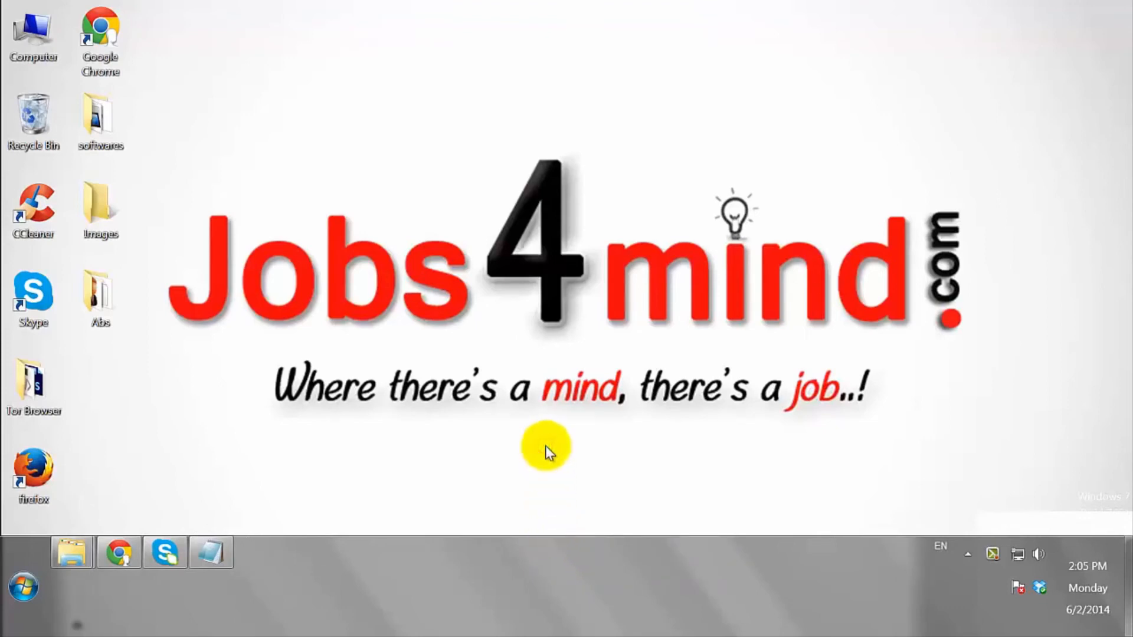